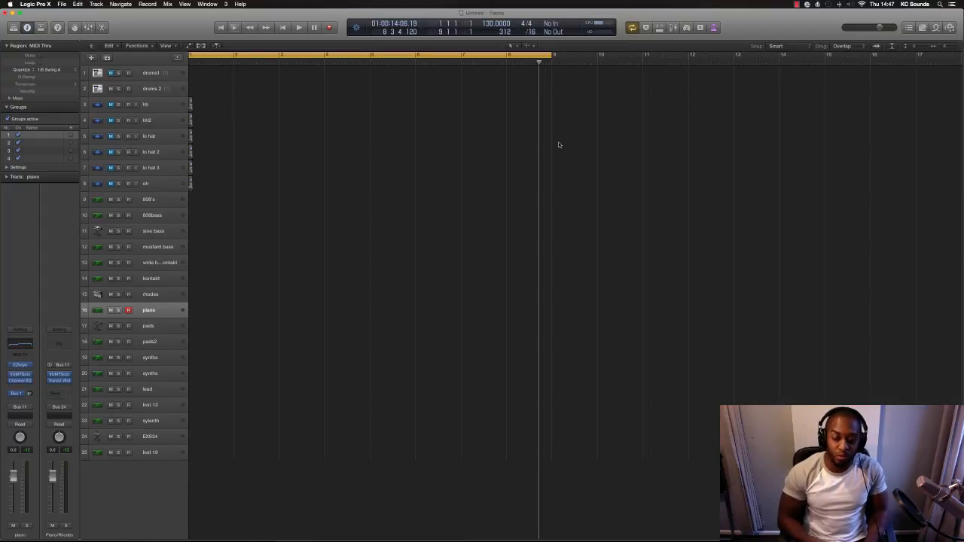
mouse_move(549, 135)
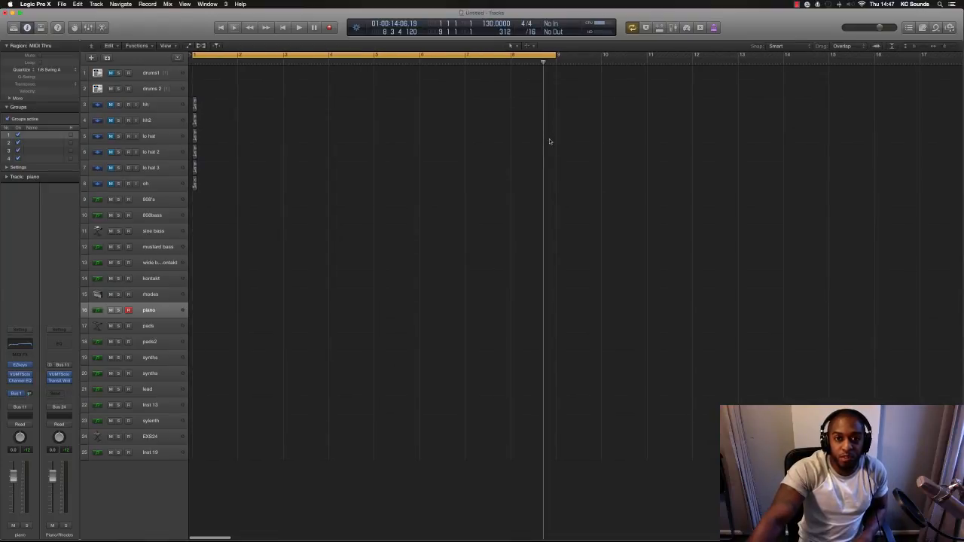
mouse_move(555, 151)
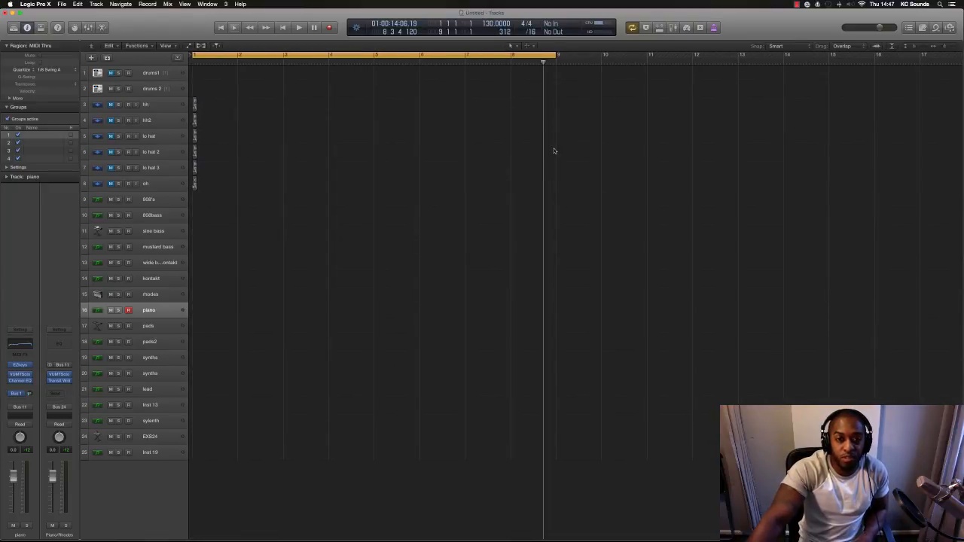
mouse_move(567, 160)
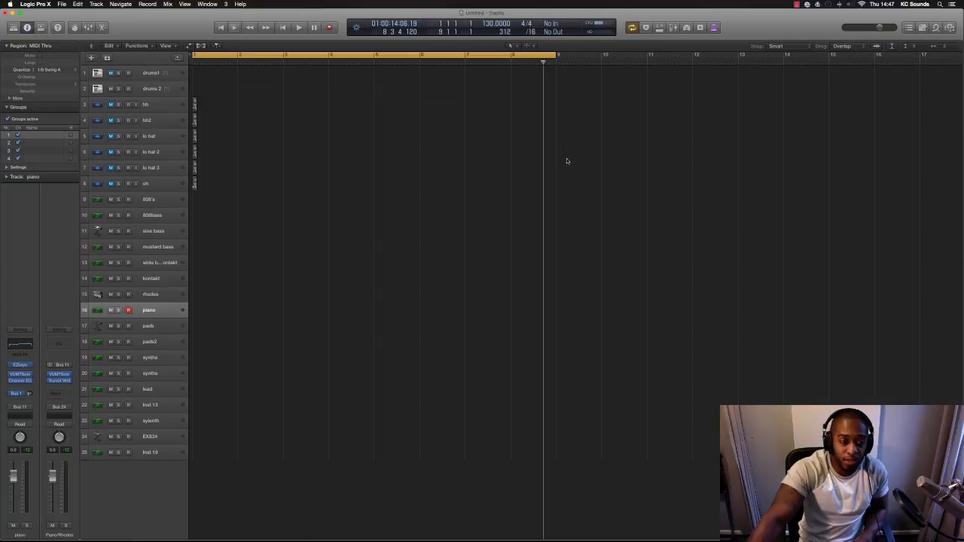
mouse_move(579, 169)
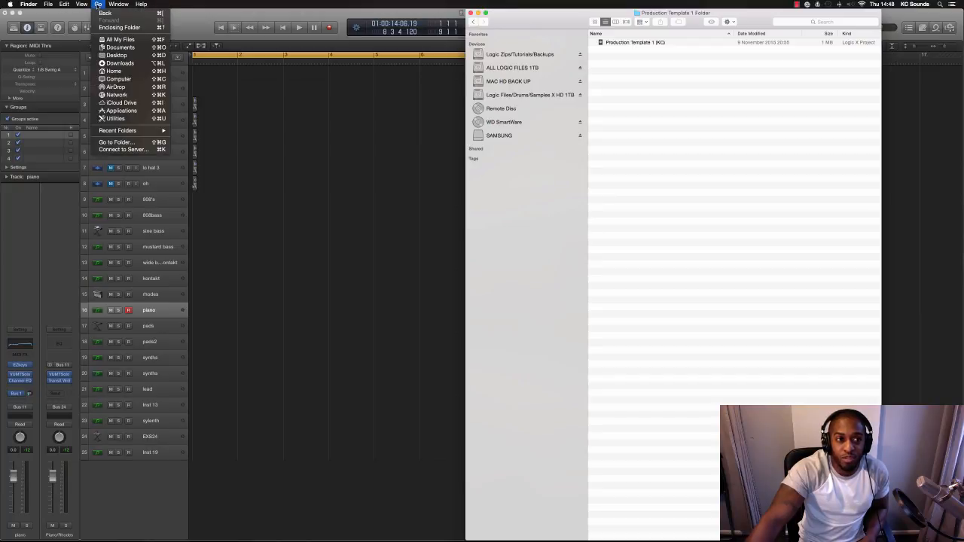
mouse_move(121, 63)
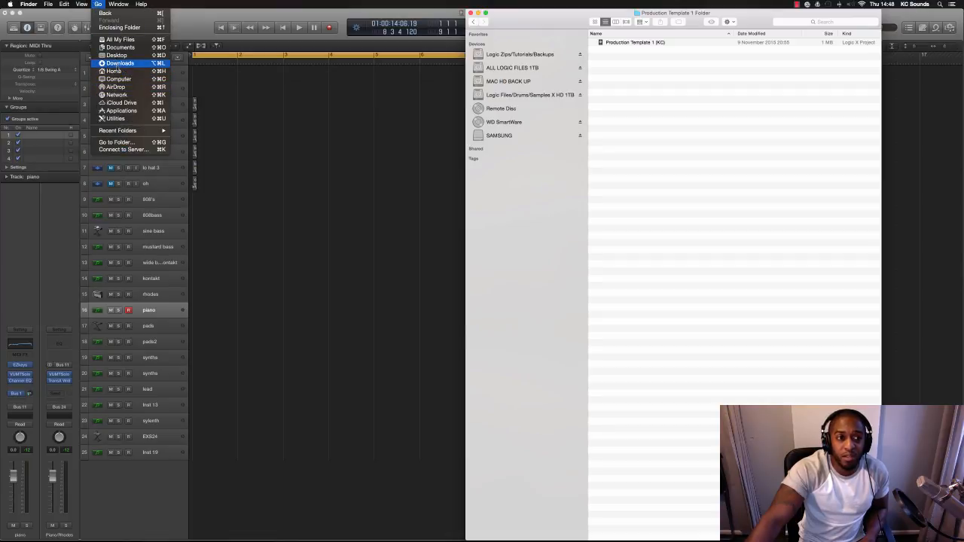
Show the home folder contents in list view in the new Finder window.
click(82, 3)
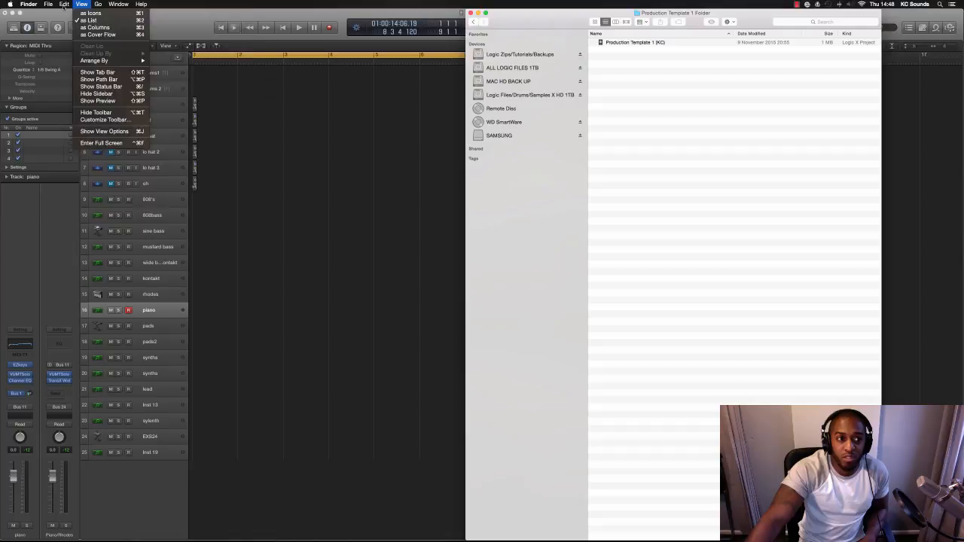
click(48, 3)
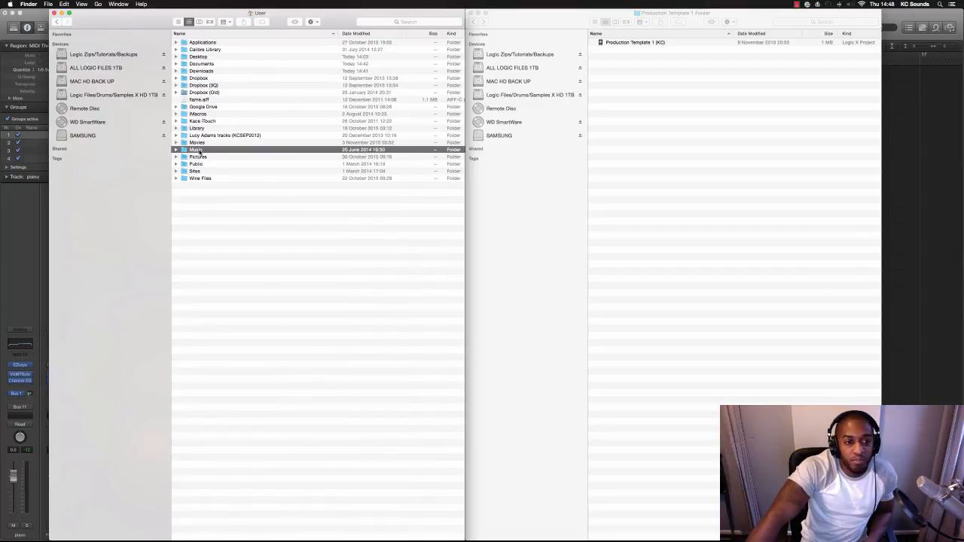
Navigate into Music > Audio Music Apps > Project Templates.
double_click(195, 149)
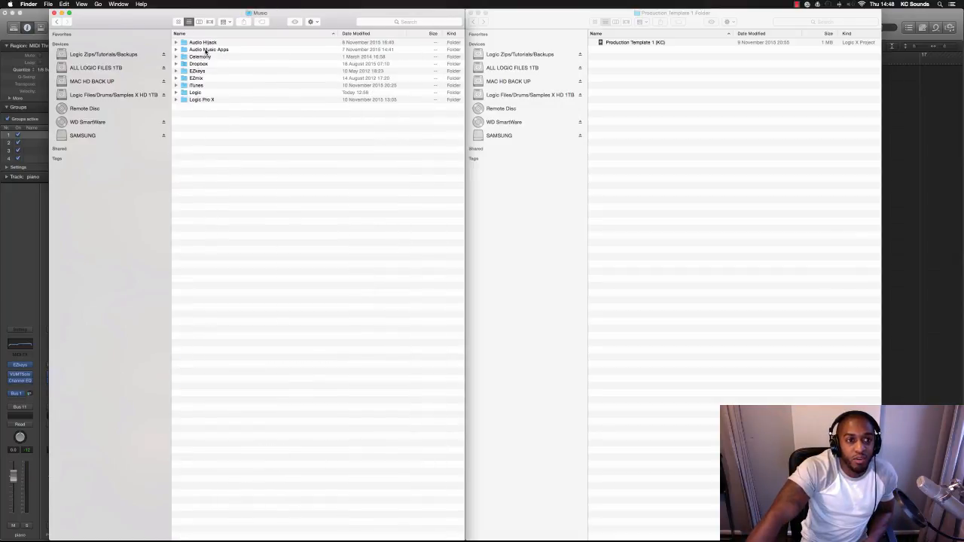
double_click(209, 49)
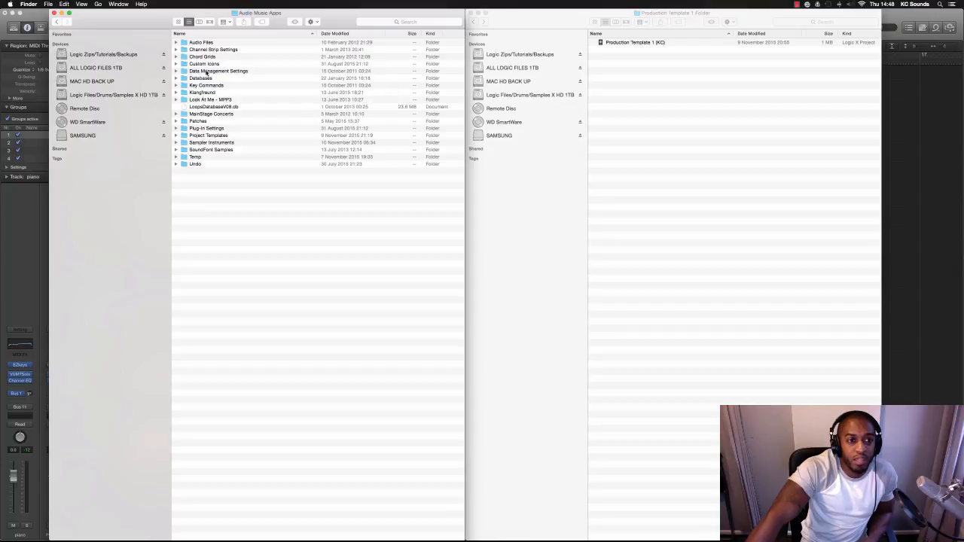
mouse_move(211, 136)
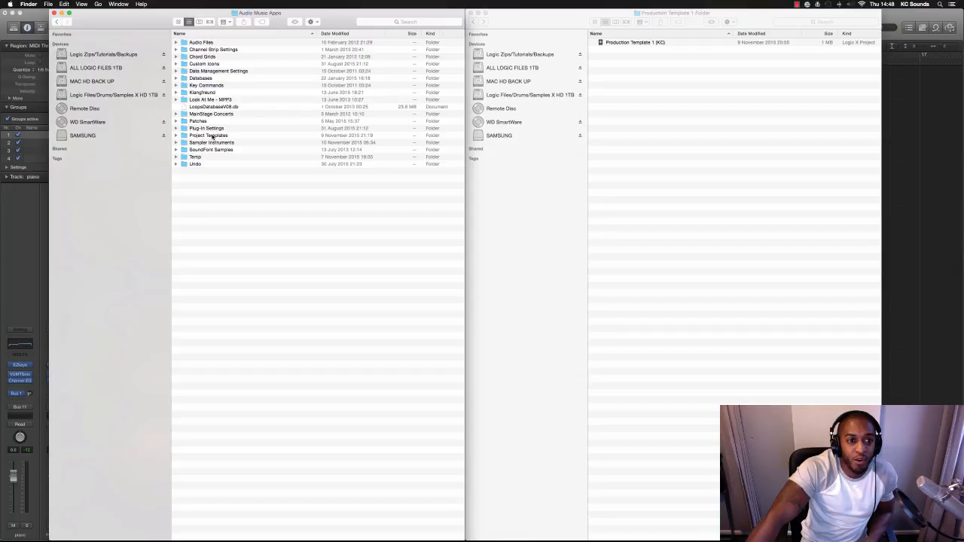
double_click(208, 135)
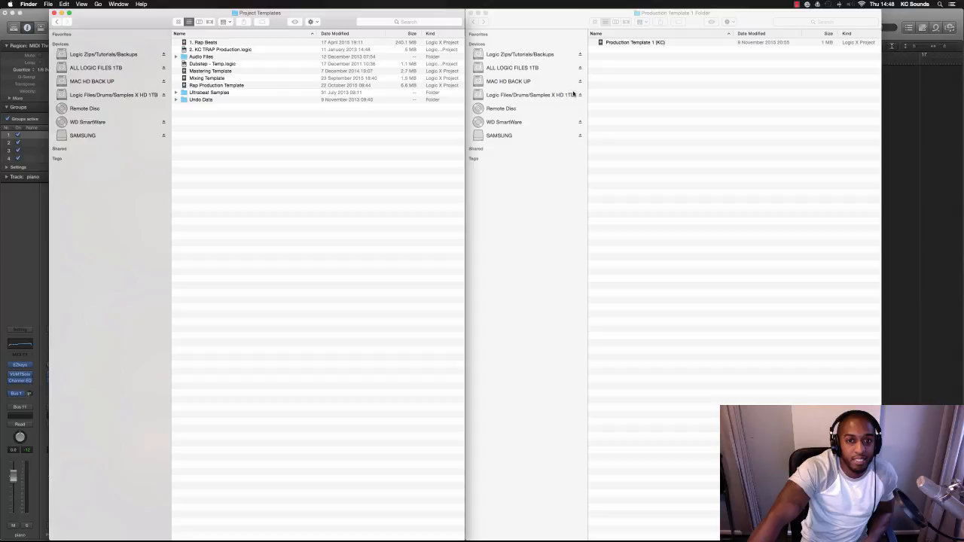
Drag Production Template 1 into Project Templates and bring up its file actions.
drag(636, 42, 249, 142)
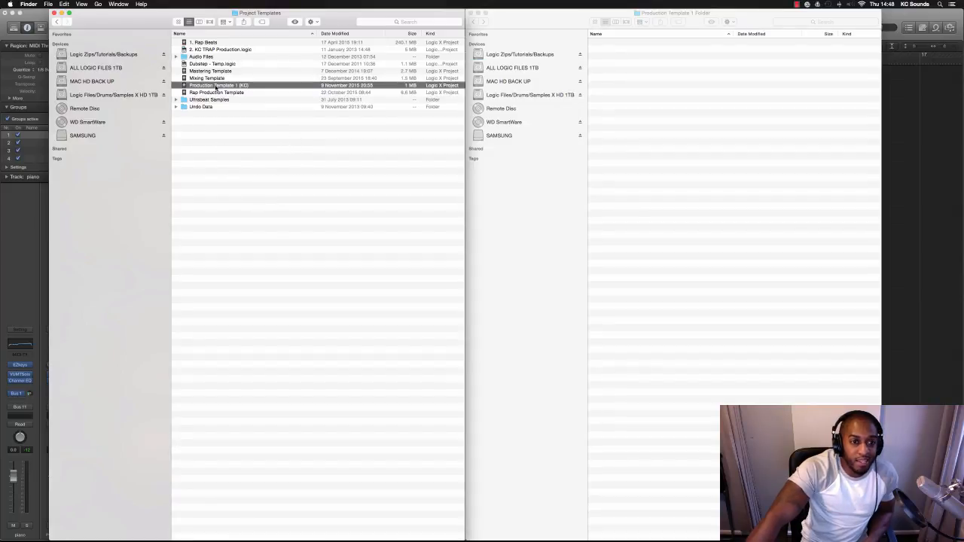
mouse_move(663, 81)
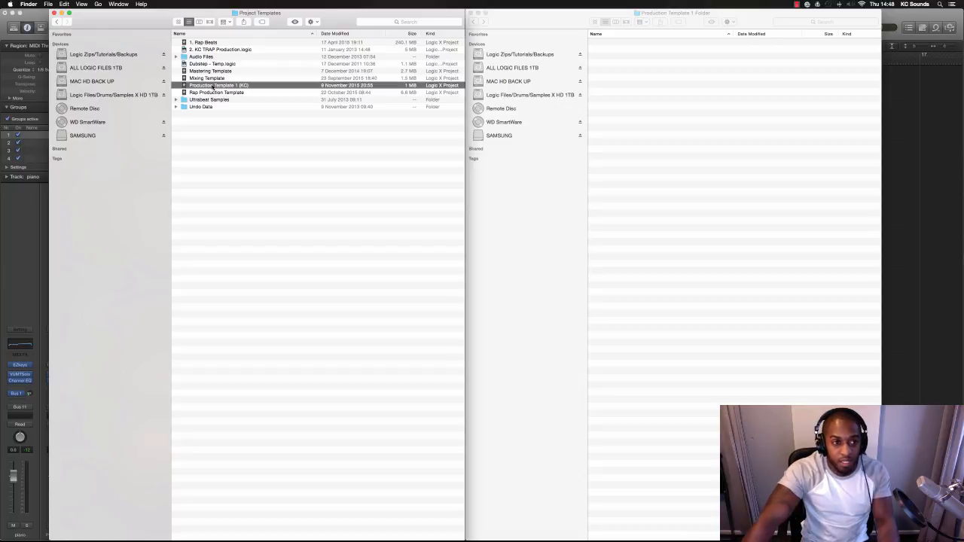
right_click(218, 85)
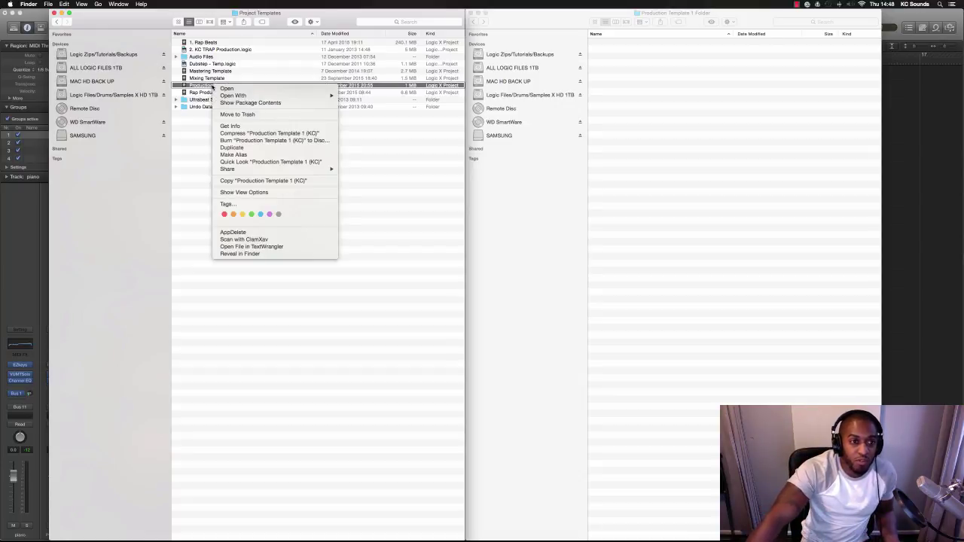